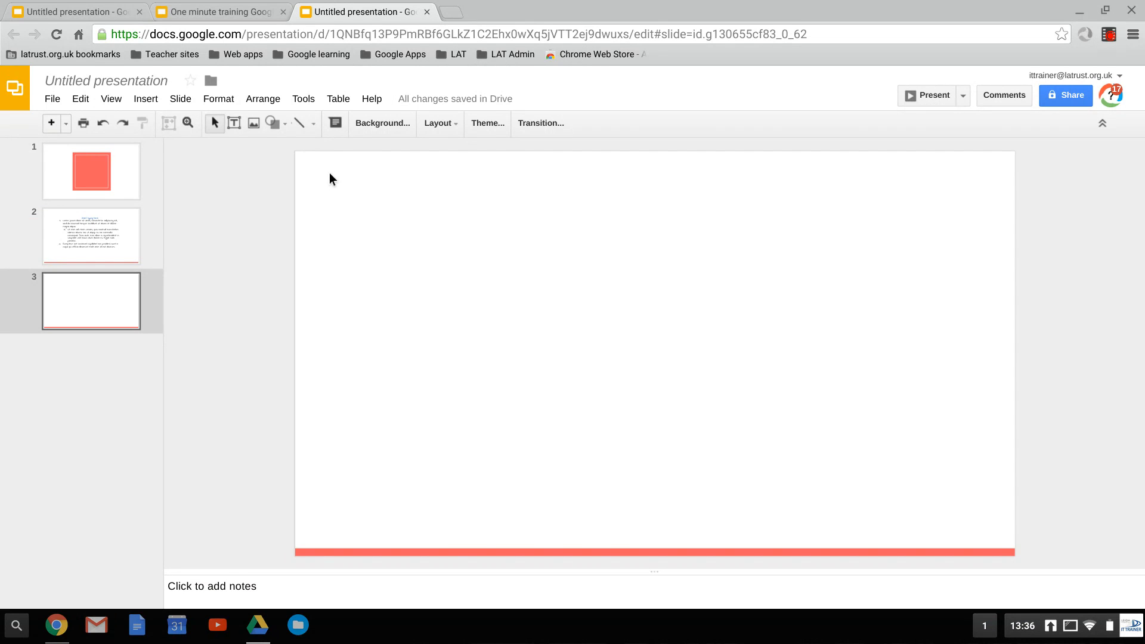
mouse_move(272, 123)
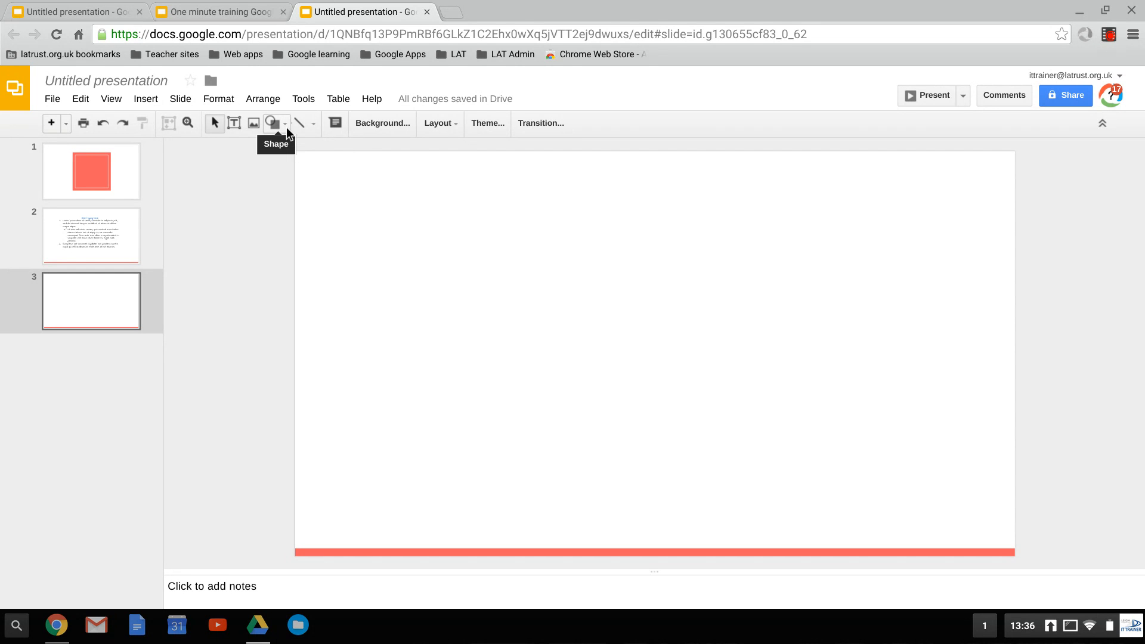
Open the shape list to pick a triangle for the blank third slide.
left_click(273, 123)
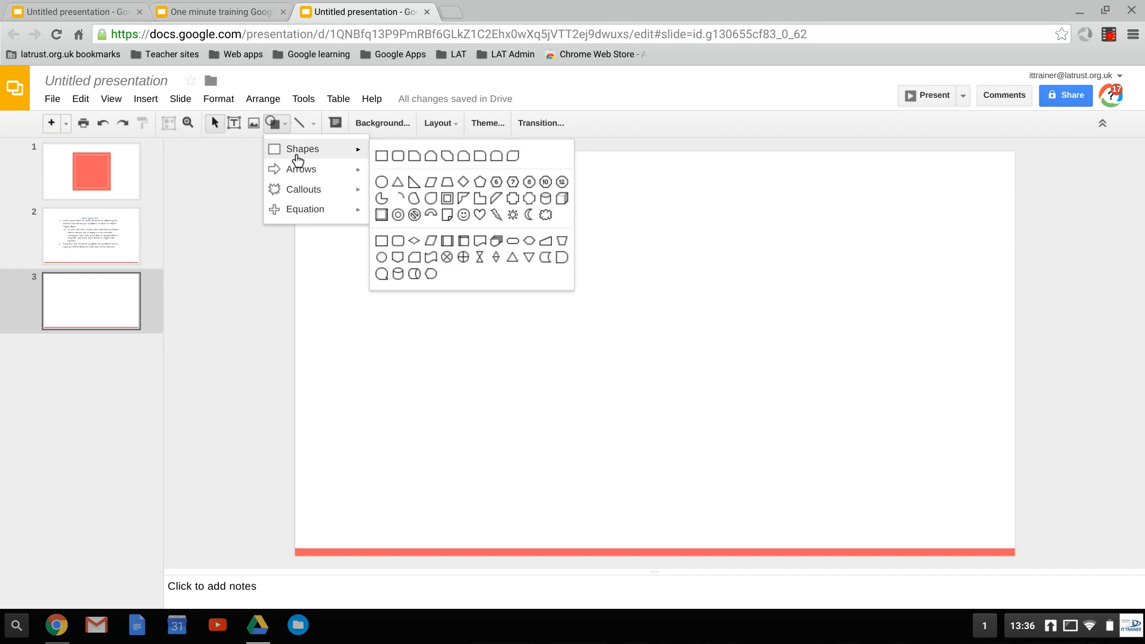
mouse_move(301, 169)
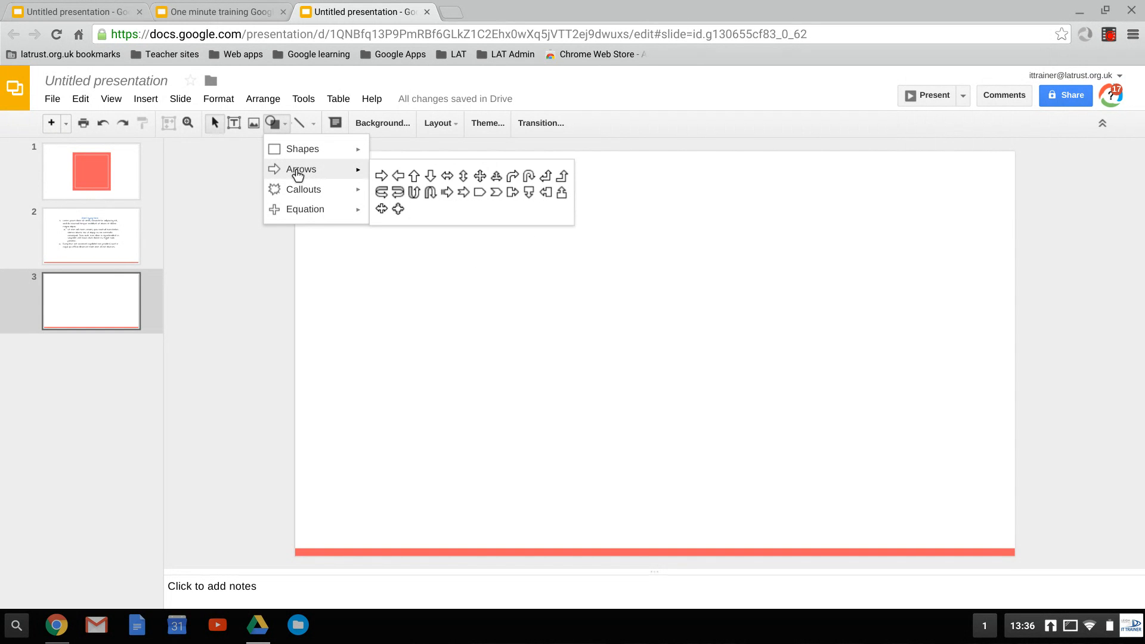
mouse_move(304, 209)
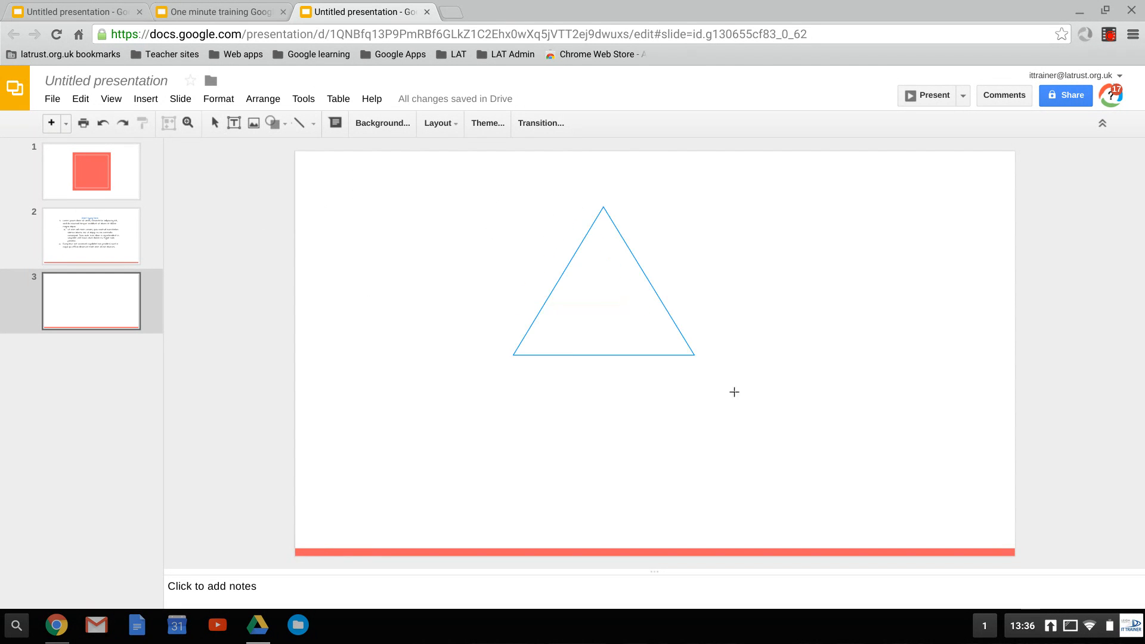
Draw a large triangle in the middle of the slide and fill it orange.
left_click_drag(693, 357, 817, 480)
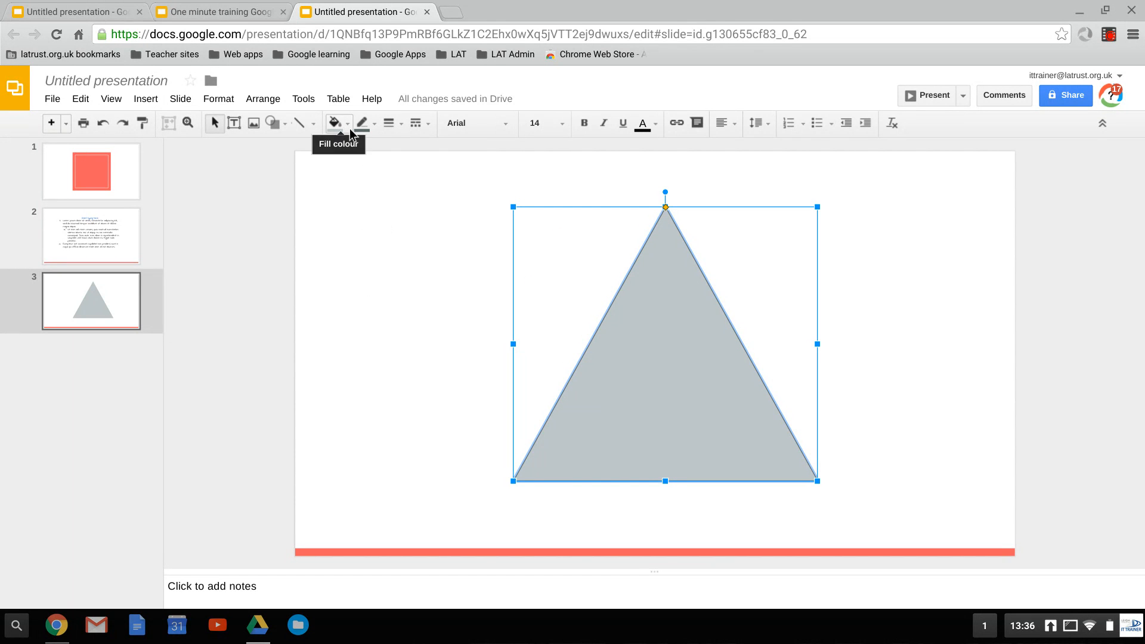
left_click(335, 123)
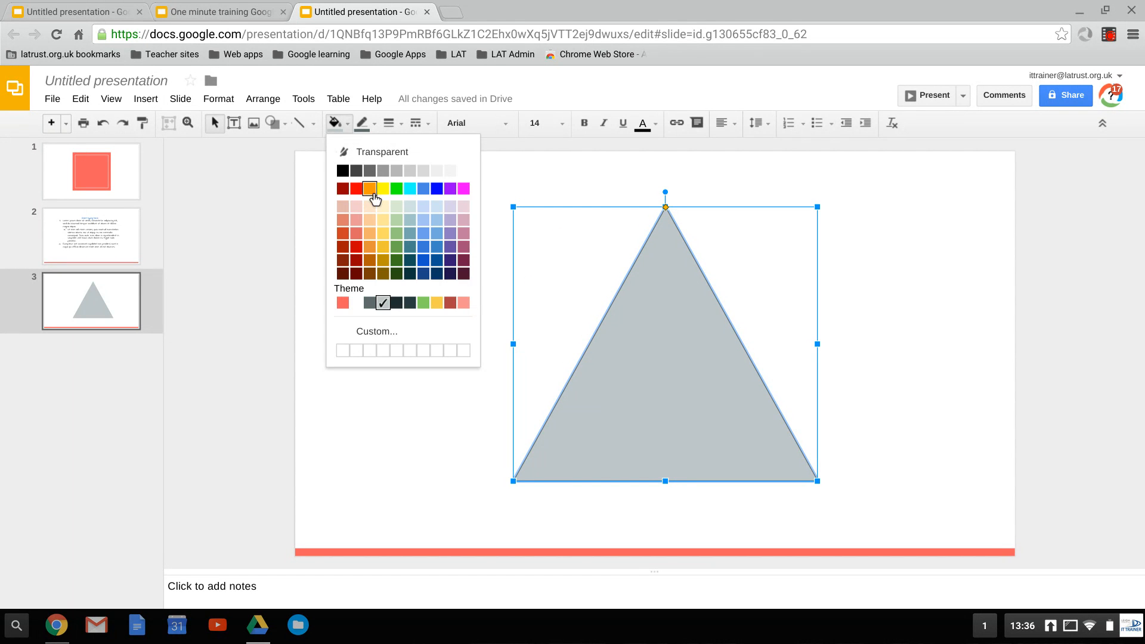
left_click(368, 188)
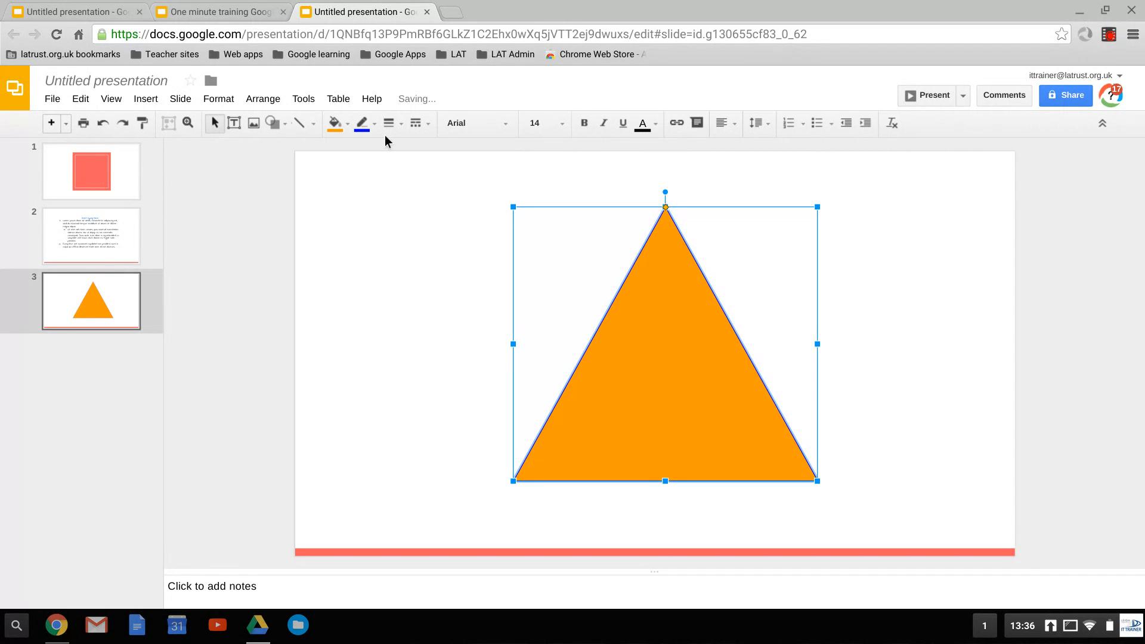
Make the triangle's blue outline thick and dashed.
left_click(392, 123)
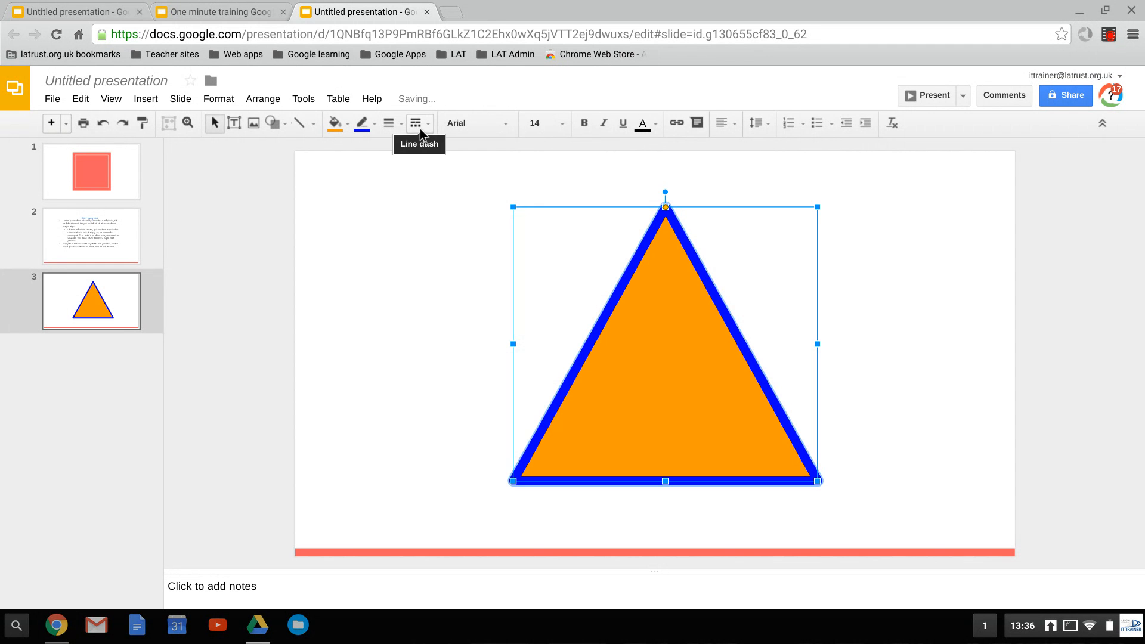
left_click(417, 123)
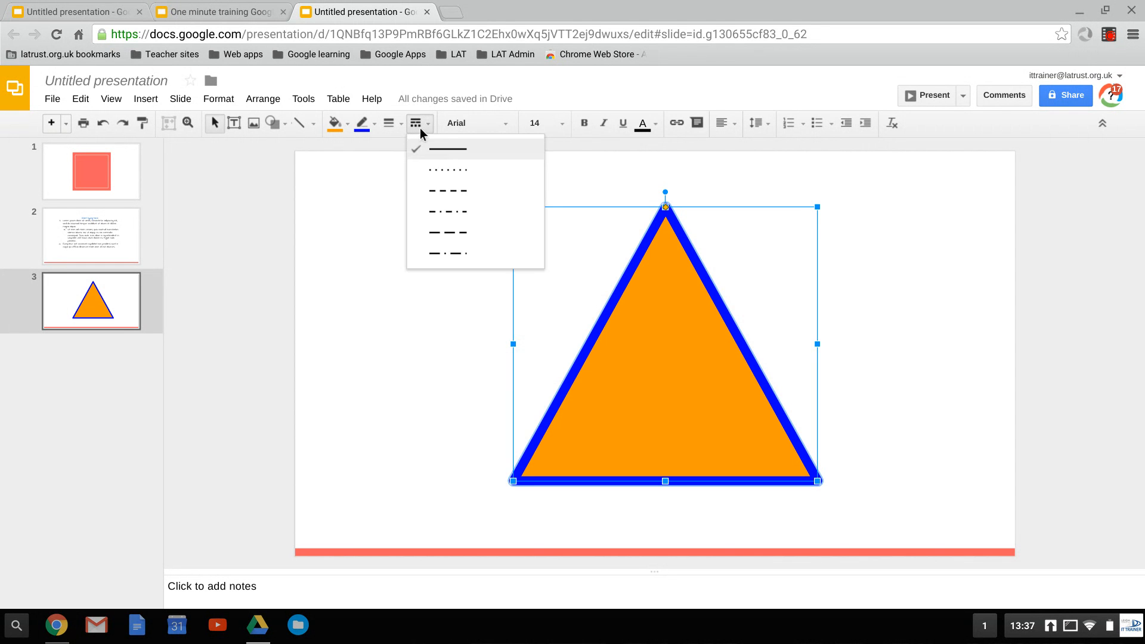
mouse_move(447, 199)
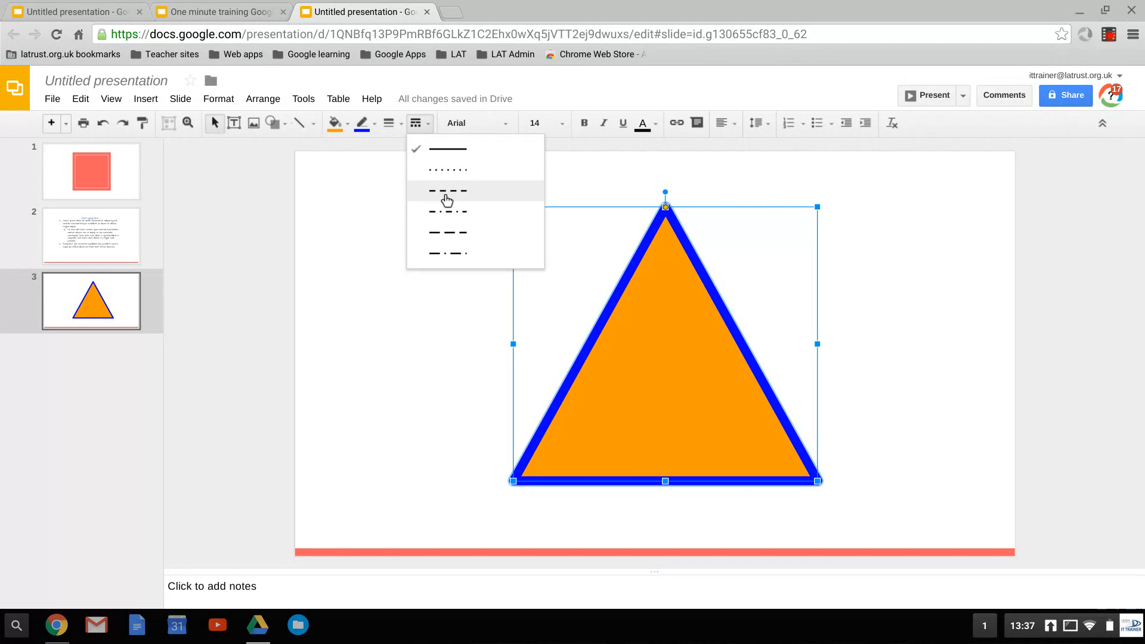
left_click(446, 191)
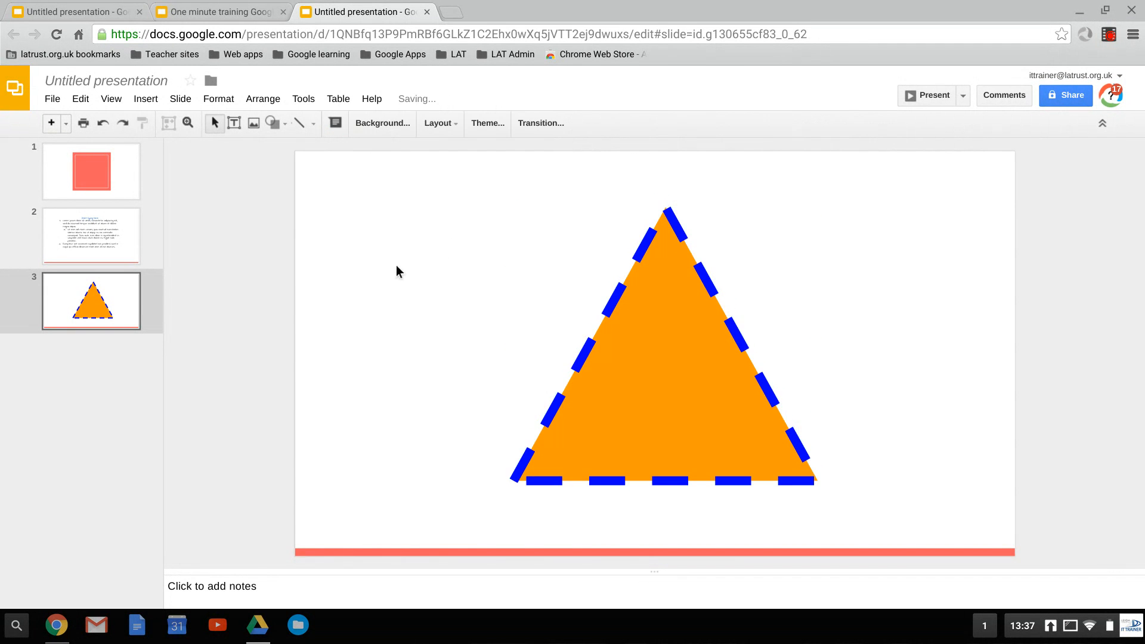
mouse_move(300, 122)
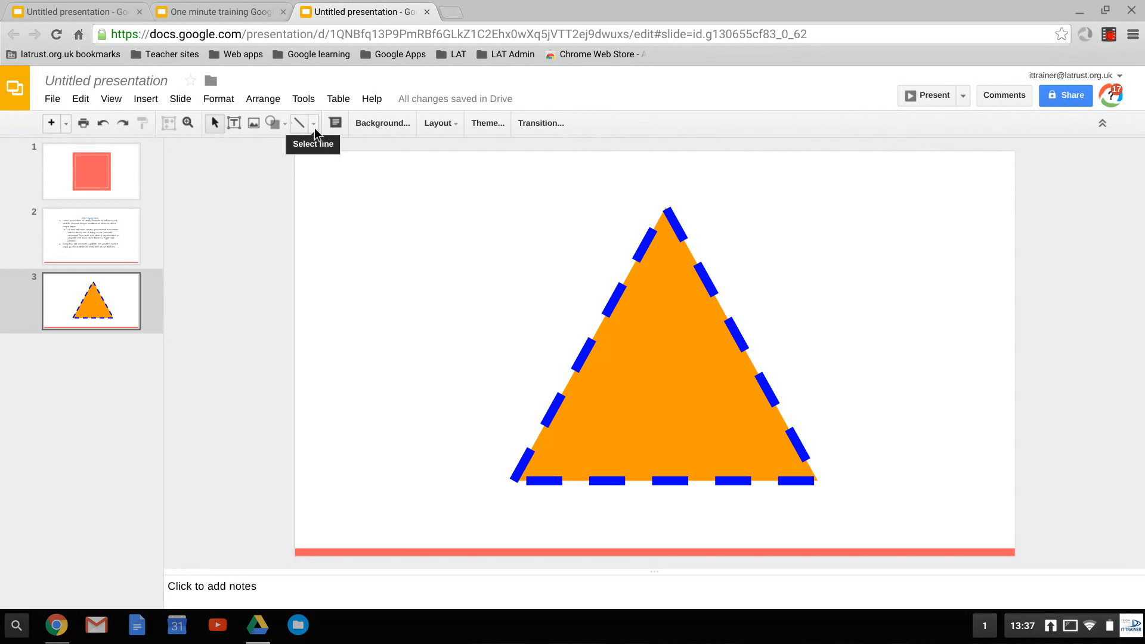
Draw an arrow along the triangle's left side with a thick line weight.
left_click(313, 122)
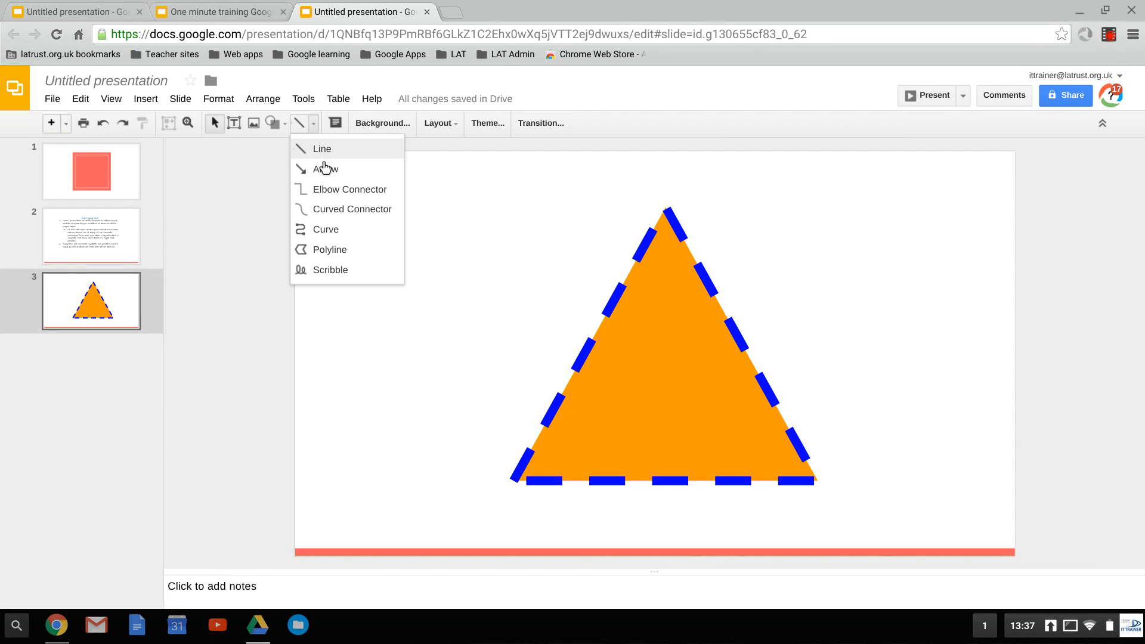
mouse_move(323, 276)
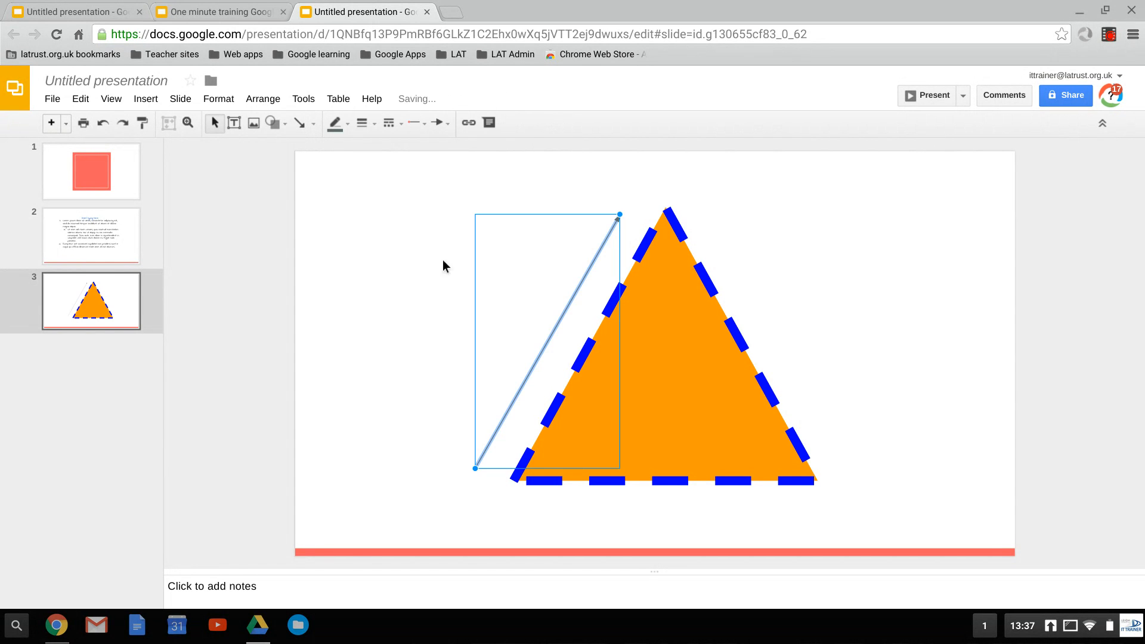
left_click(360, 122)
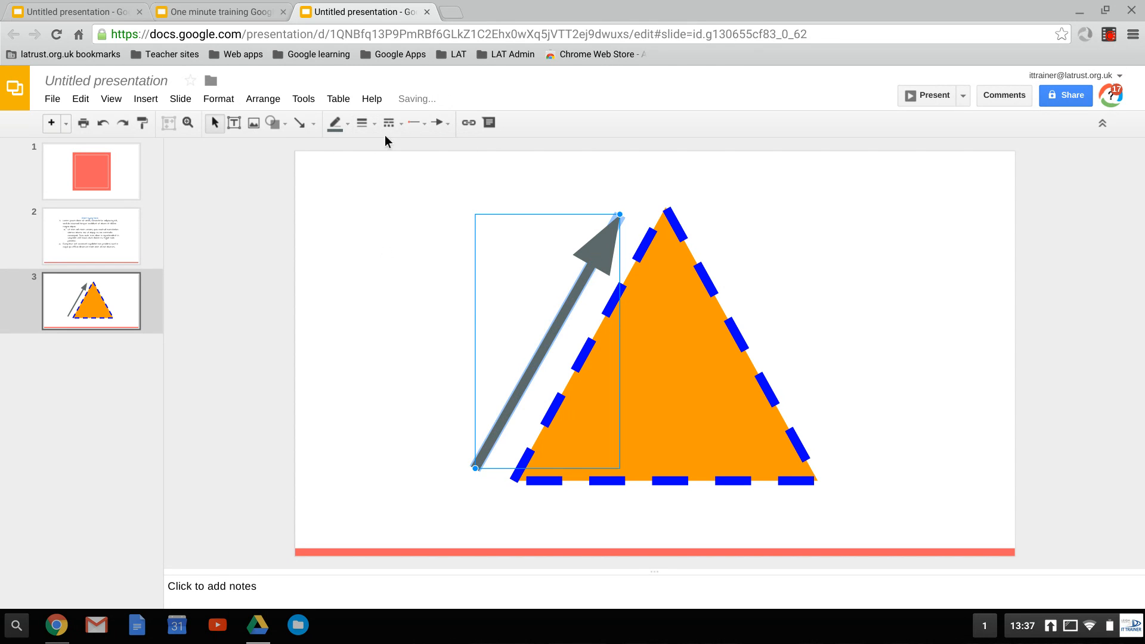
mouse_move(439, 121)
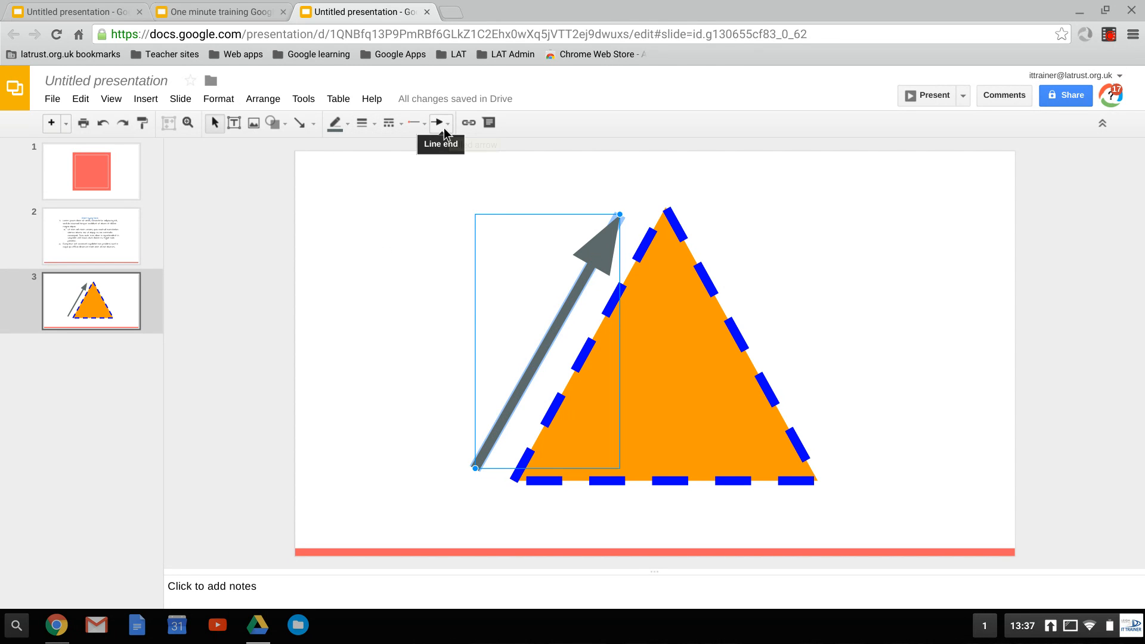
Give the arrow a notched head and blue colour, then reselect the triangle.
left_click(439, 122)
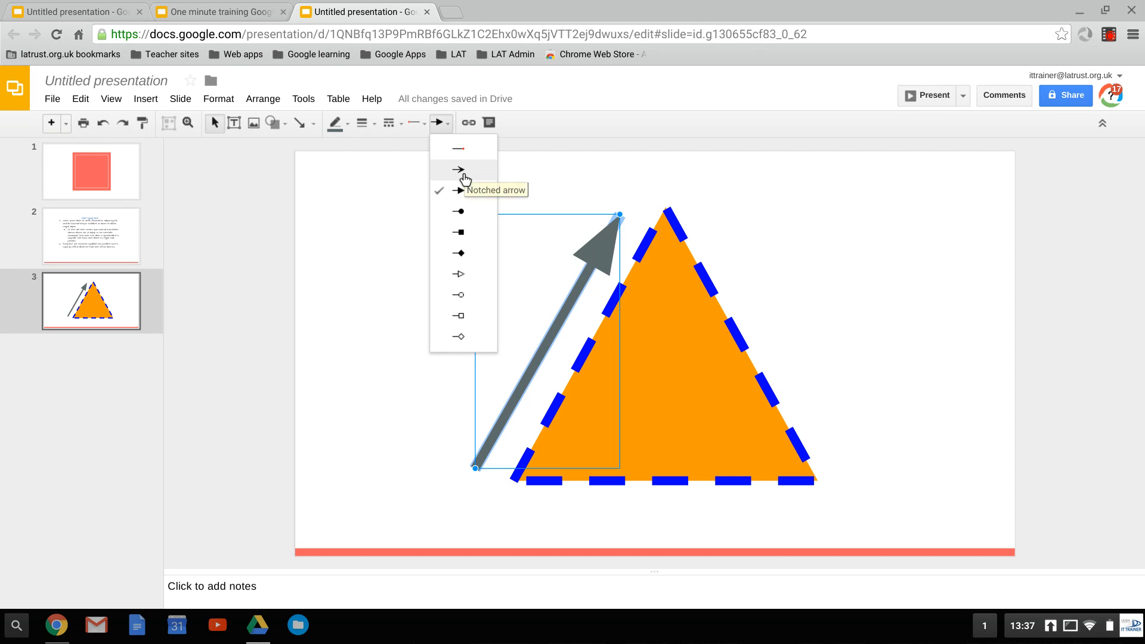
left_click(334, 122)
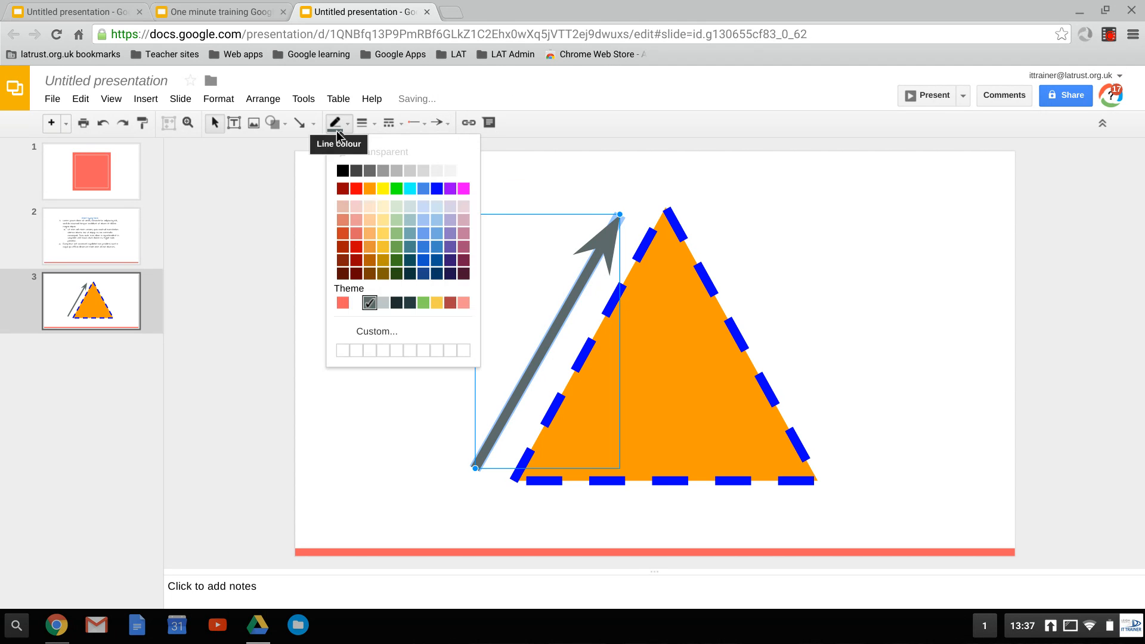
left_click(423, 188)
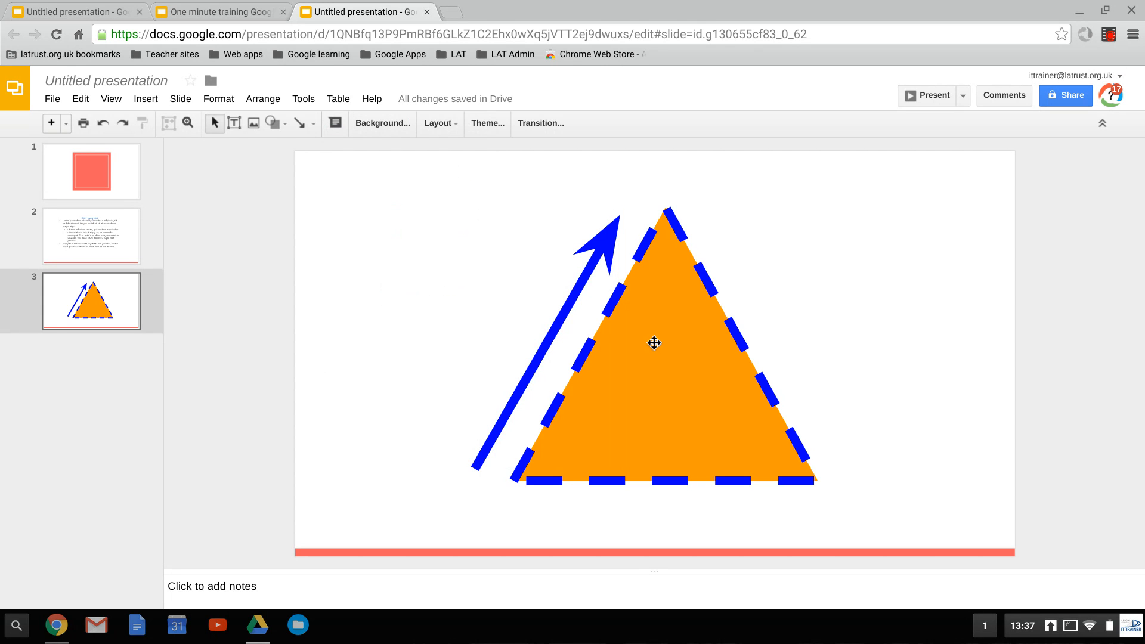
left_click(653, 344)
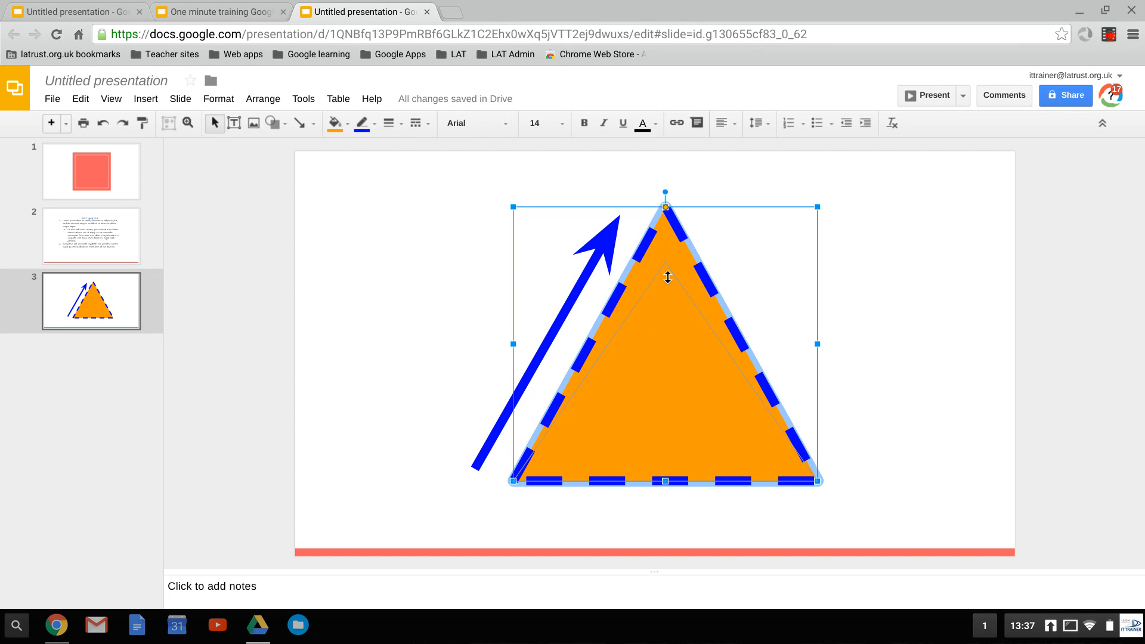